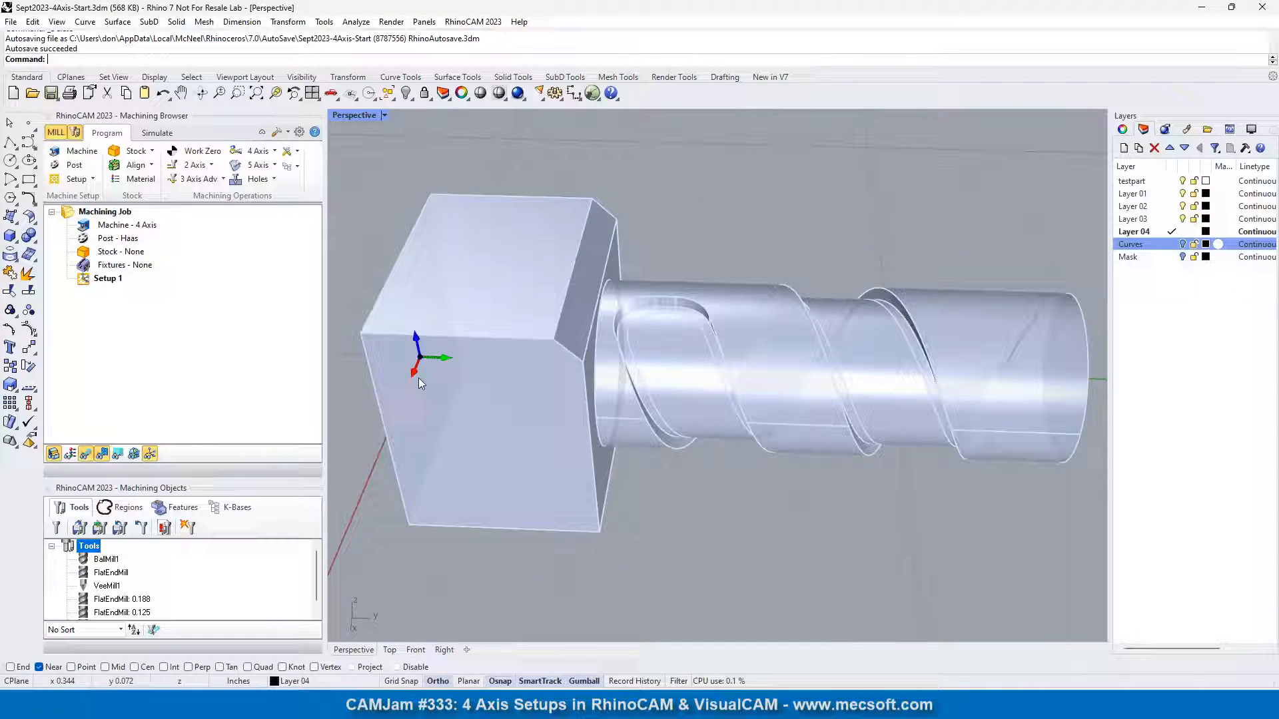
mouse_move(505, 363)
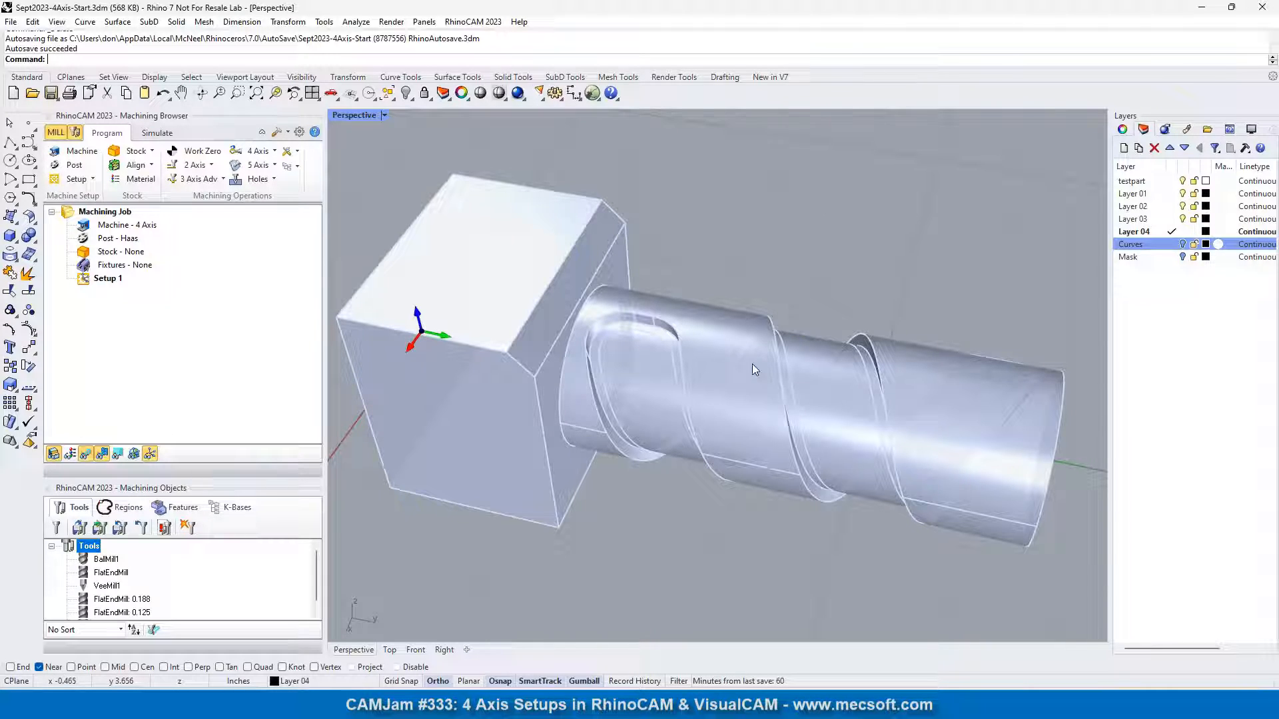
mouse_move(791, 418)
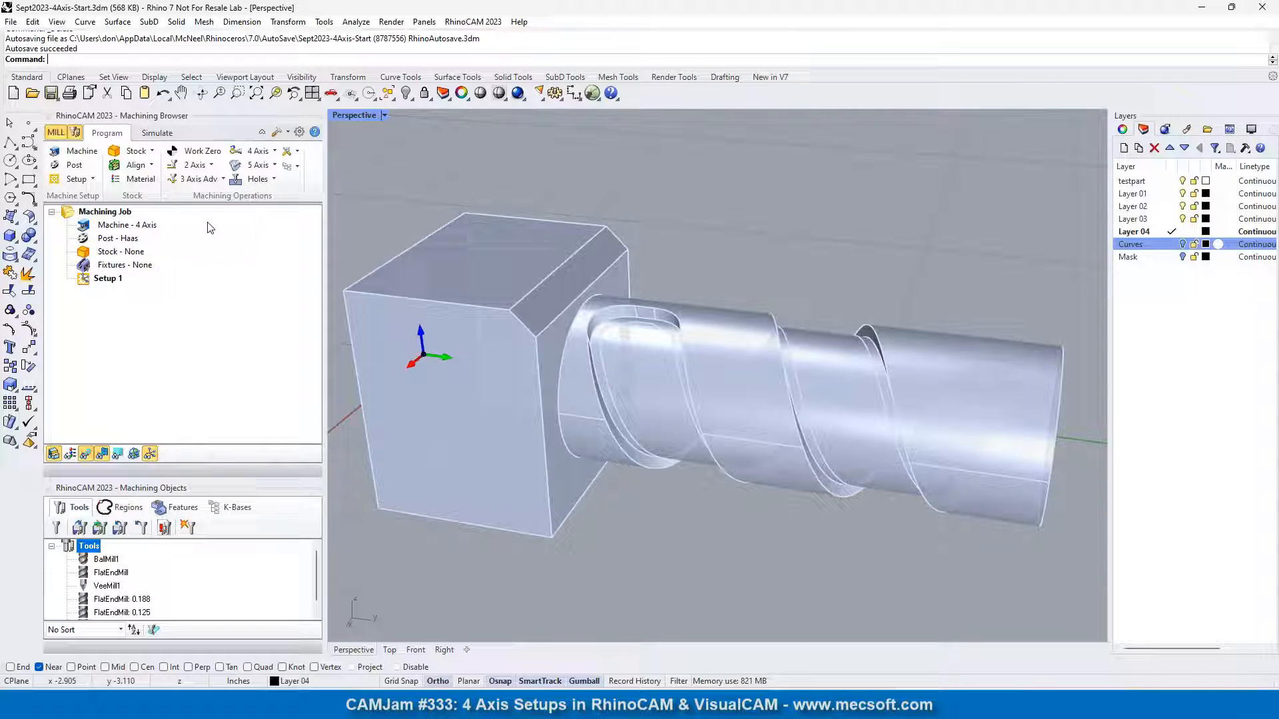
left_click(81, 151)
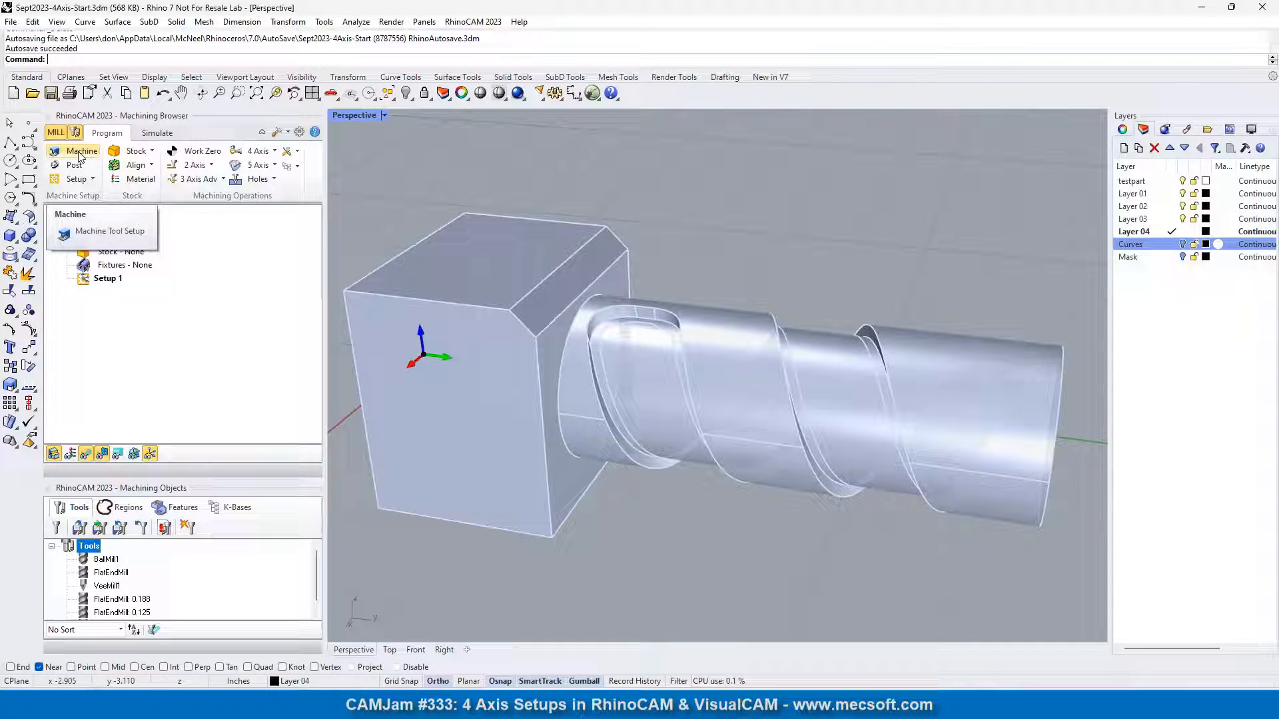
left_click(110, 231)
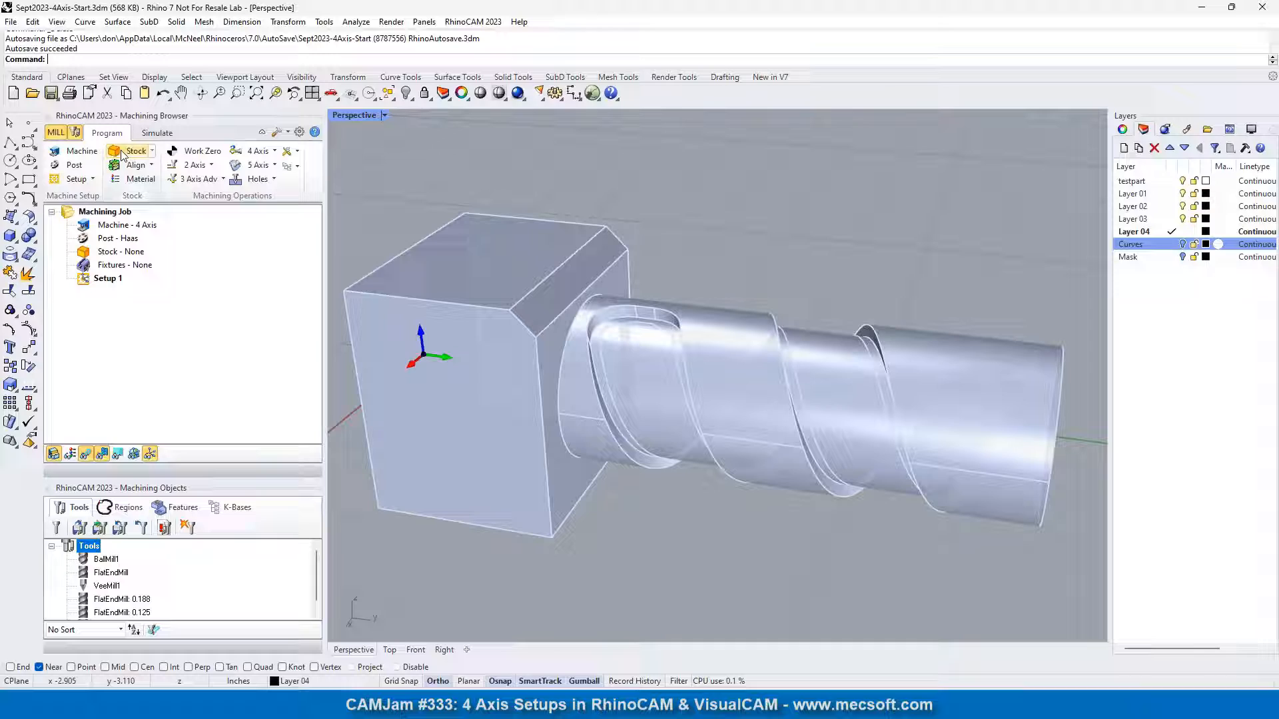
left_click(274, 179)
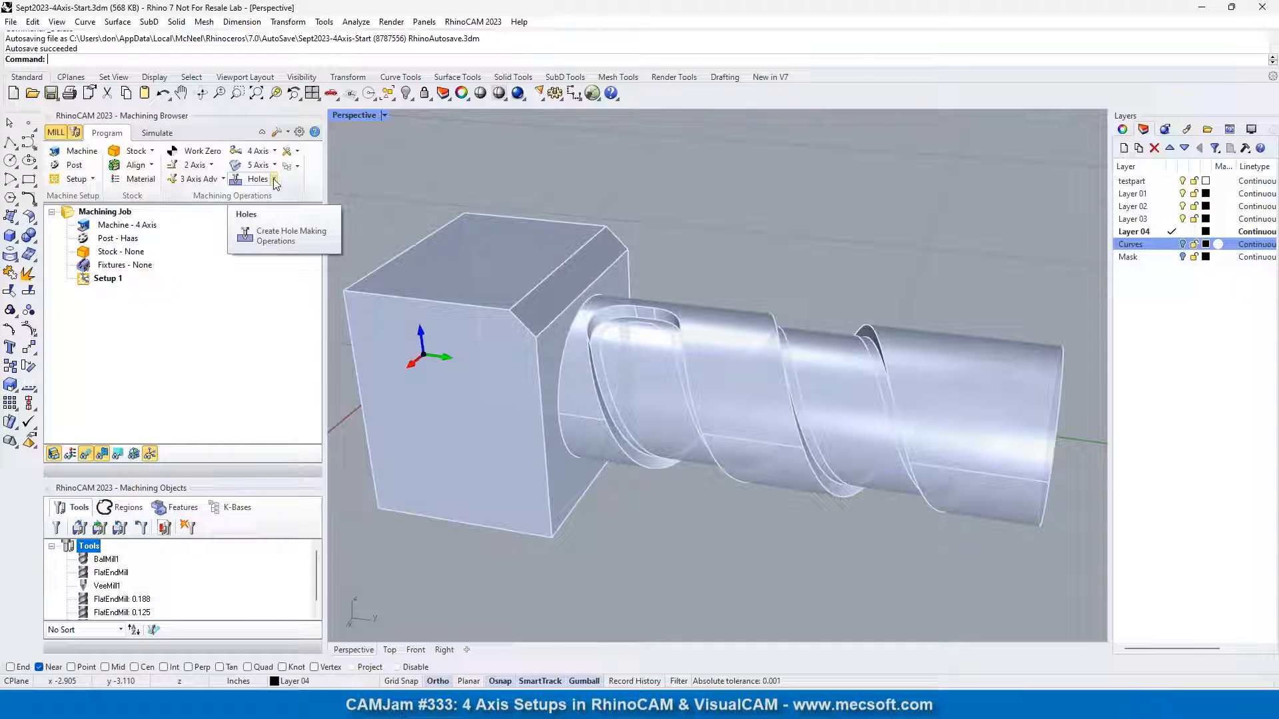
left_click(275, 151)
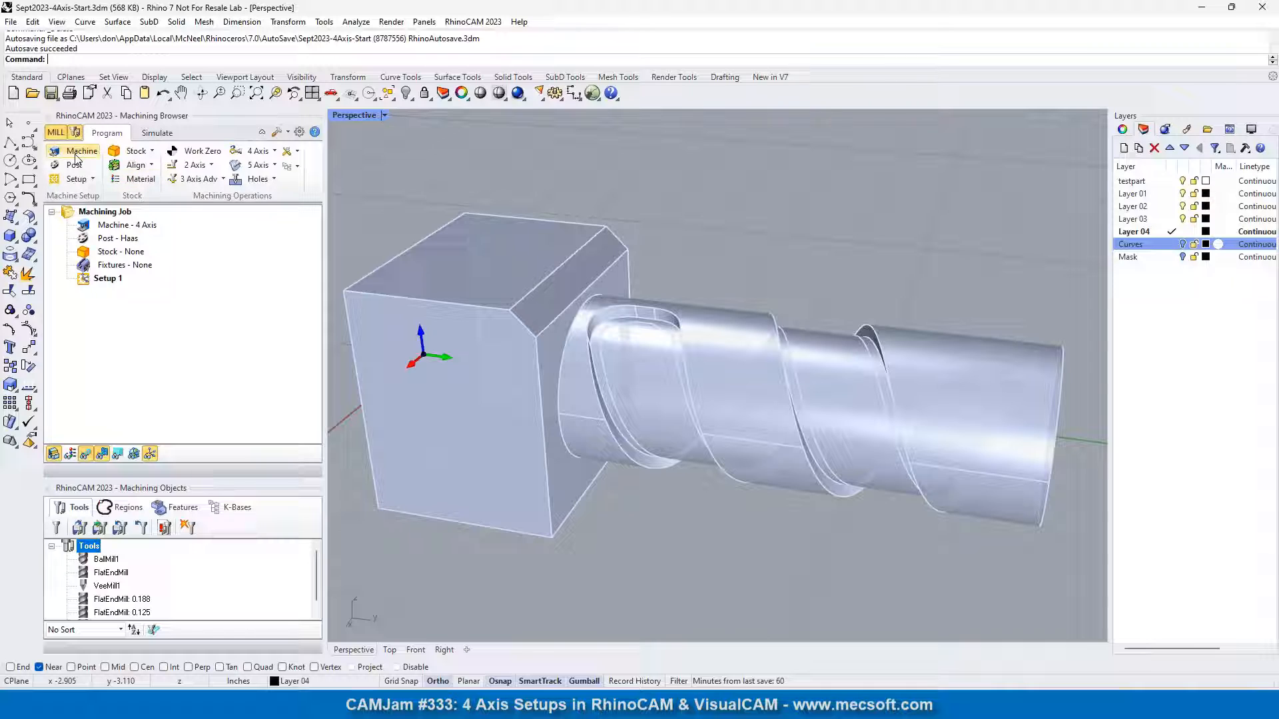
left_click(82, 151)
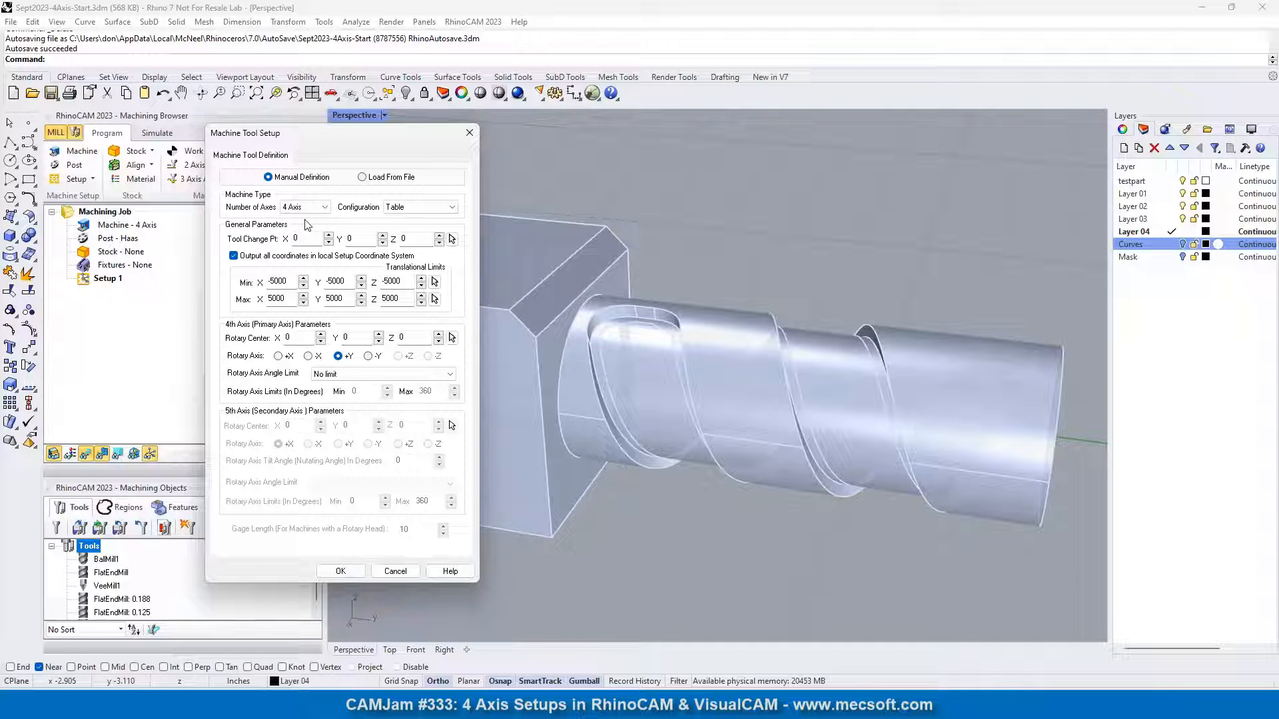
mouse_move(302, 207)
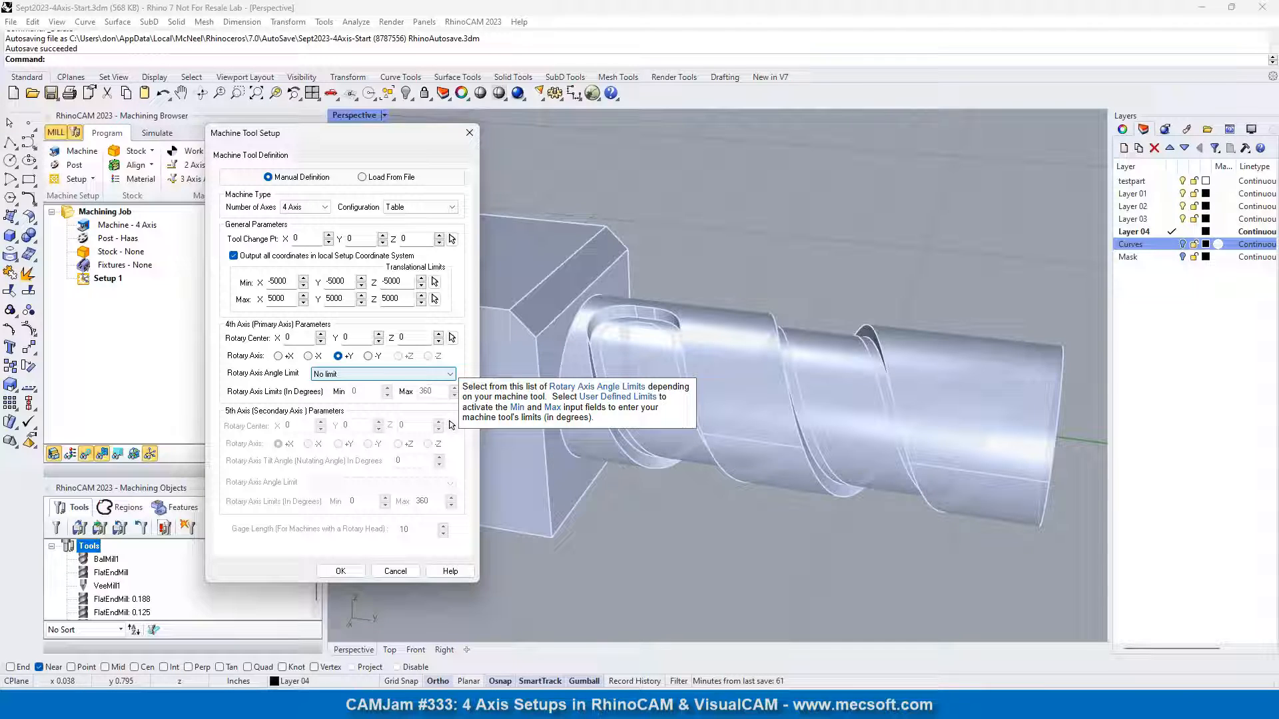
mouse_move(325, 193)
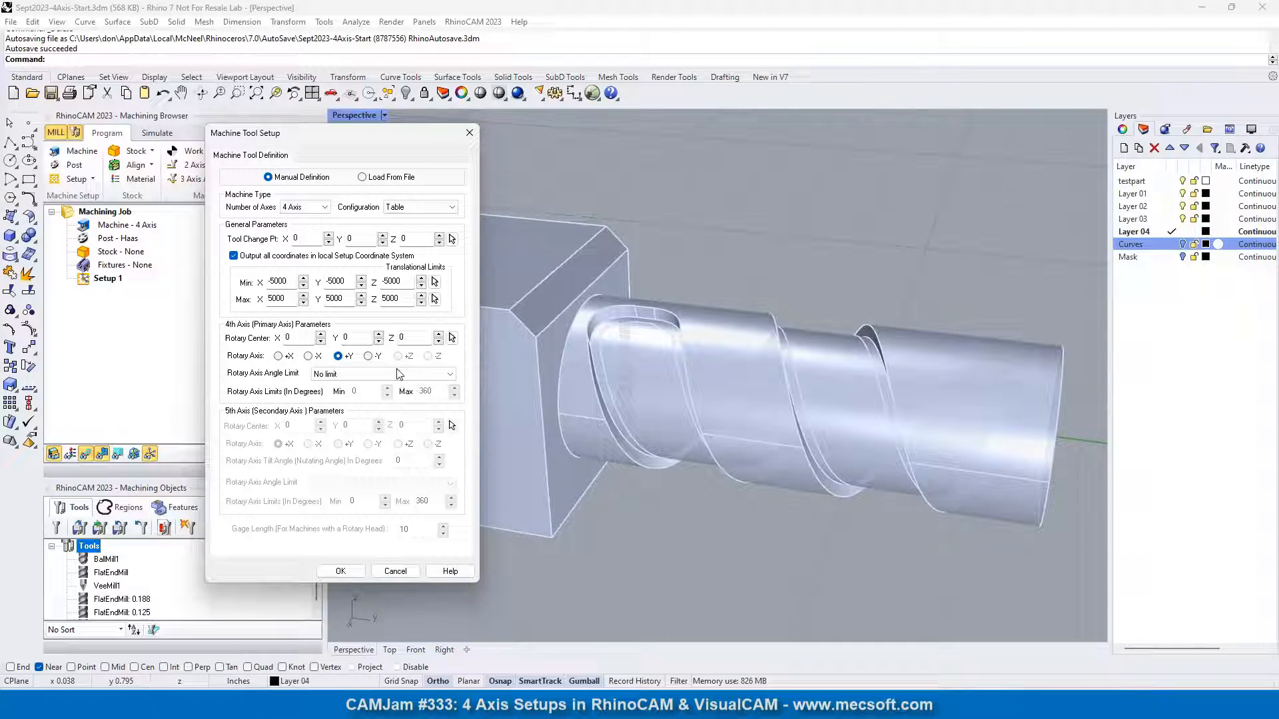
left_click(341, 570)
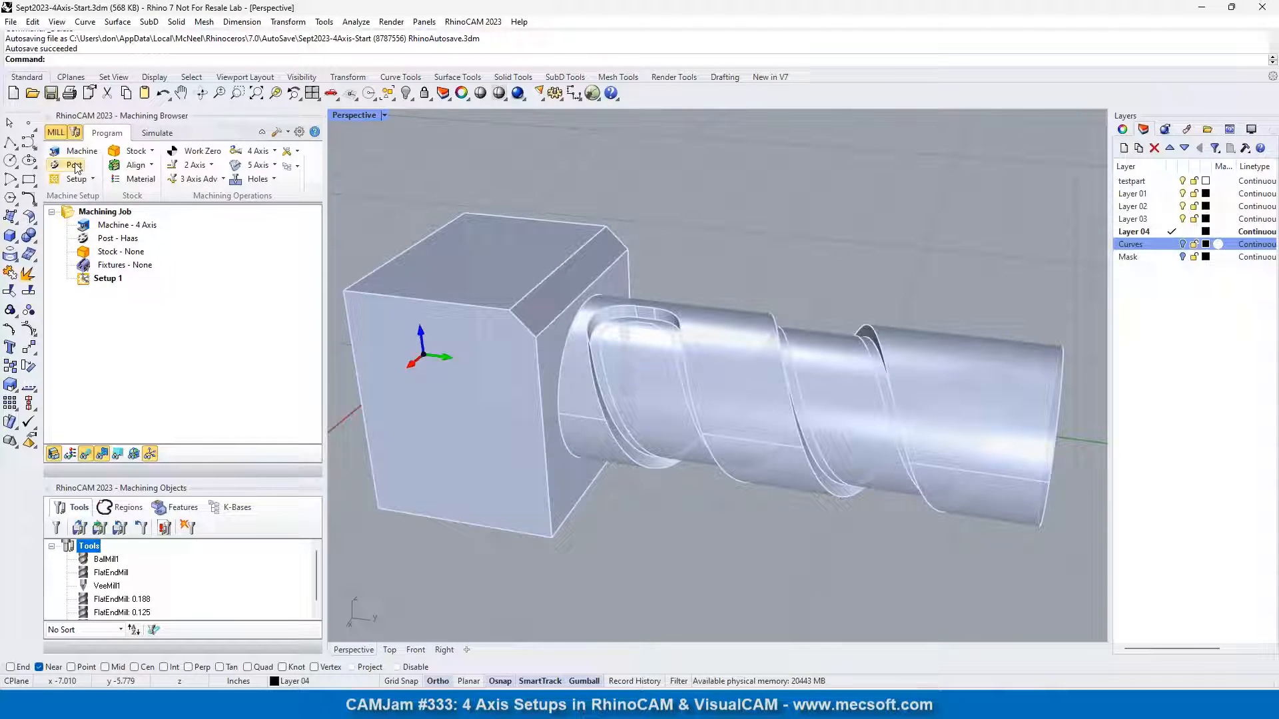
left_click(75, 164)
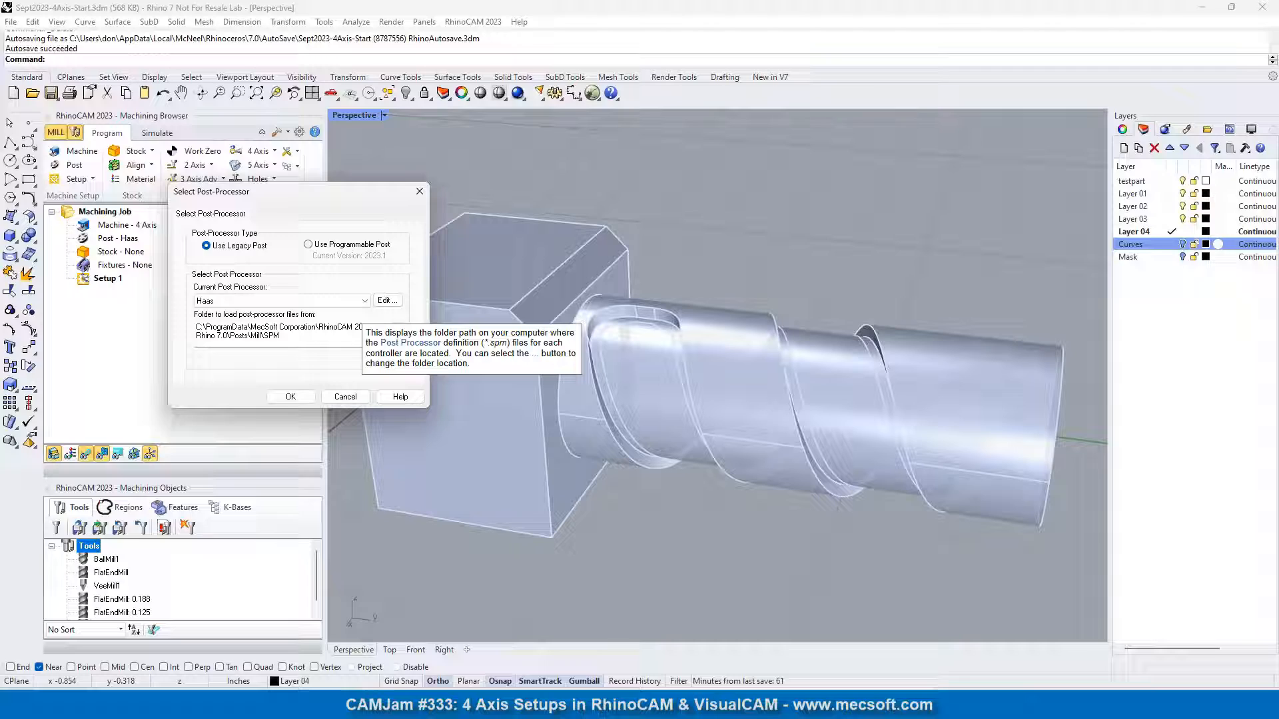
mouse_move(343, 367)
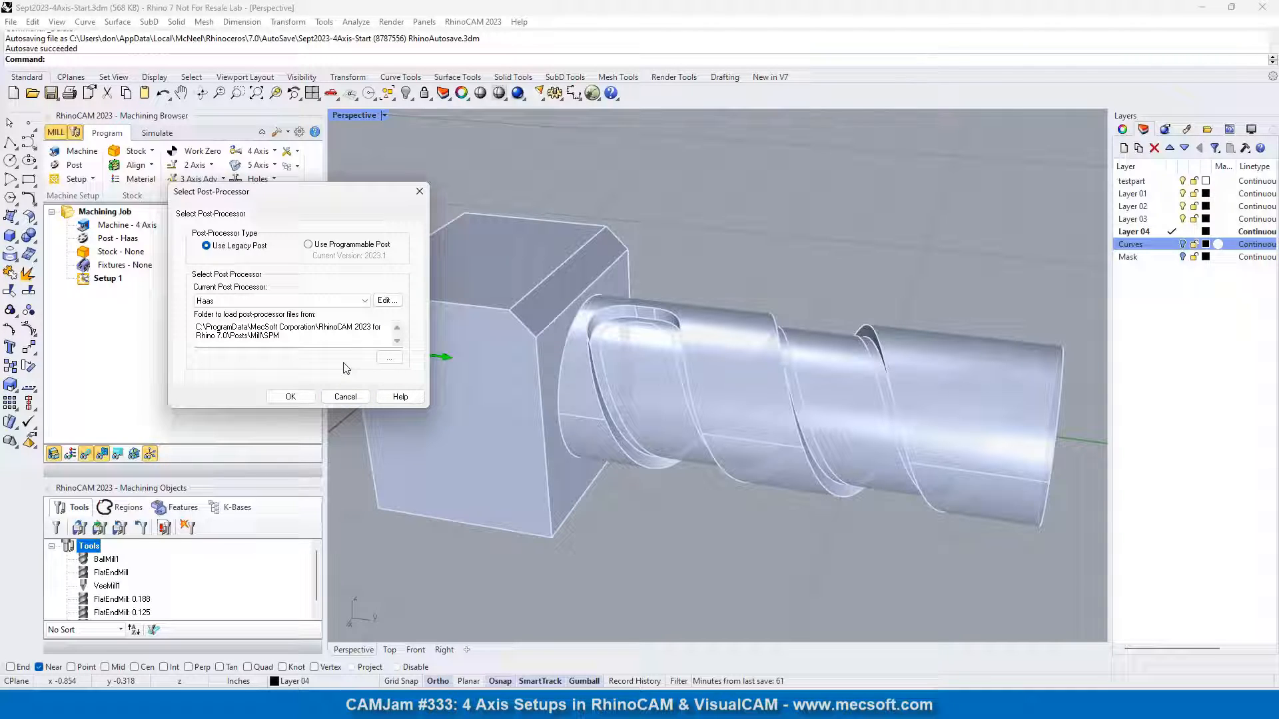
mouse_move(349, 295)
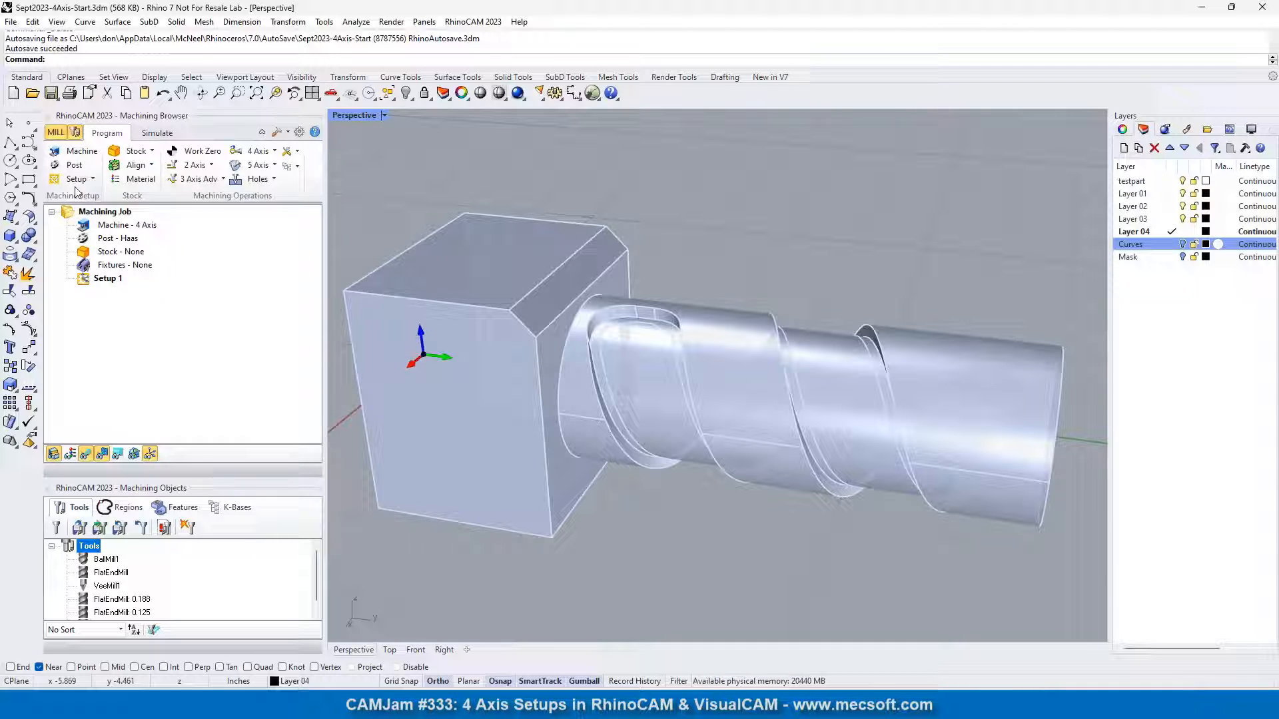
left_click(107, 279)
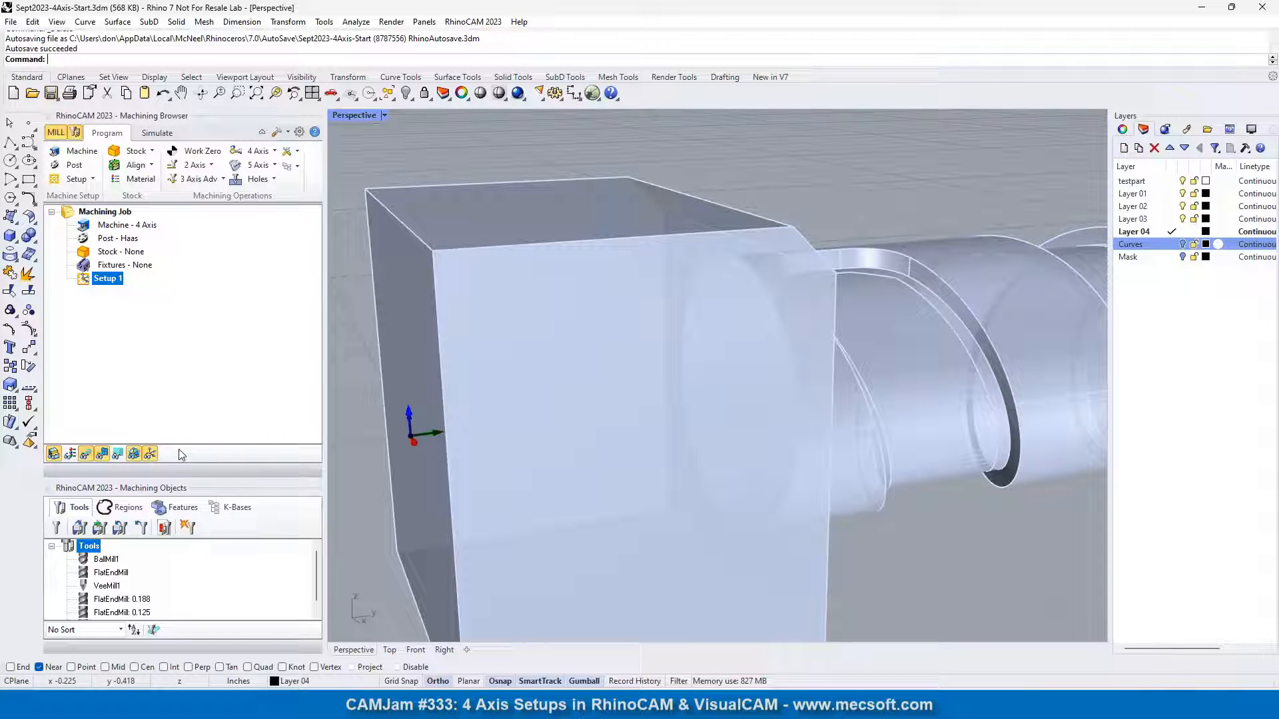
mouse_move(133, 454)
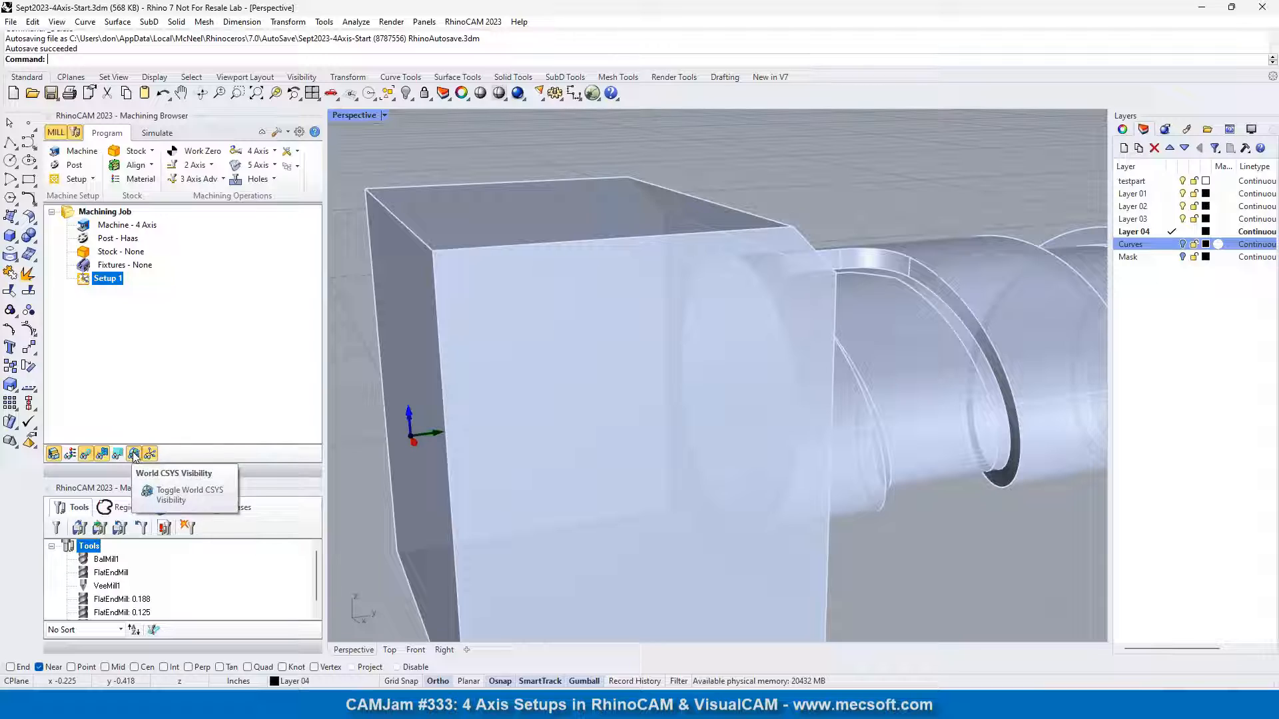